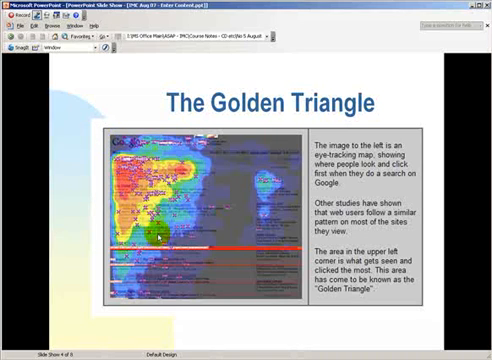
pyautogui.moveTo(188, 240)
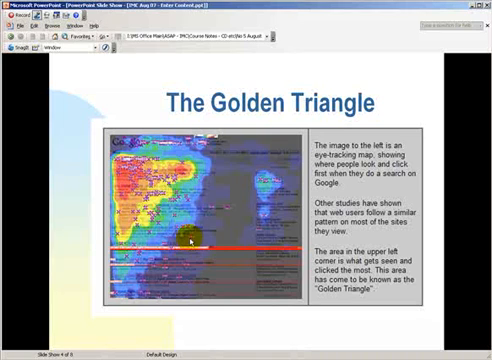
pyautogui.moveTo(287, 298)
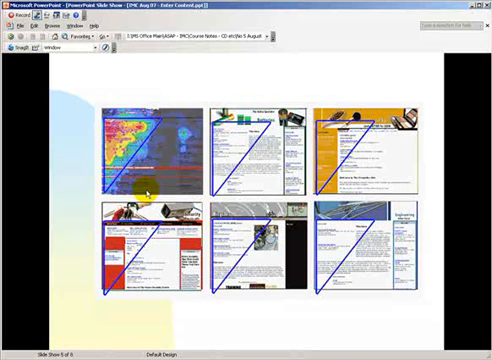
pyautogui.moveTo(216, 162)
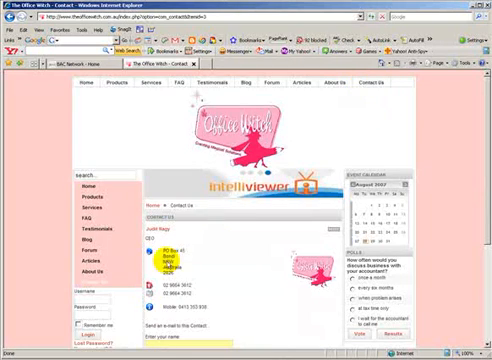
pyautogui.scroll(-3)
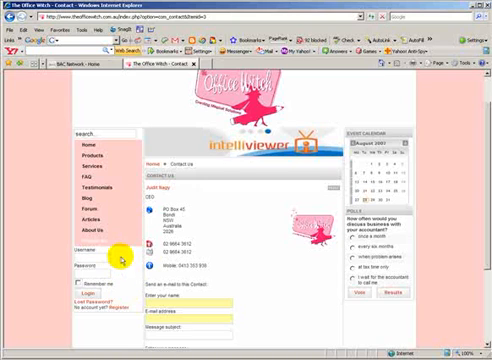
pyautogui.moveTo(118, 262)
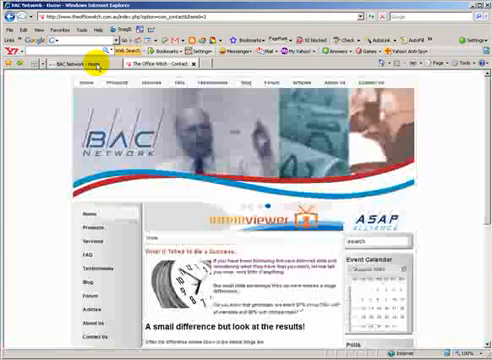
pyautogui.scroll(-3)
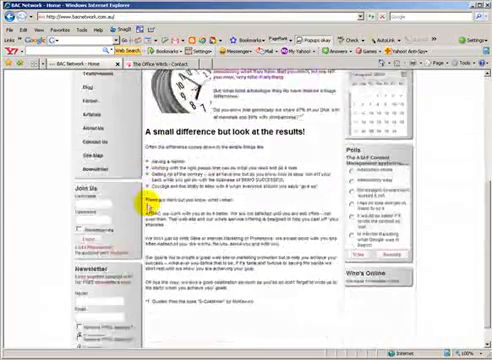